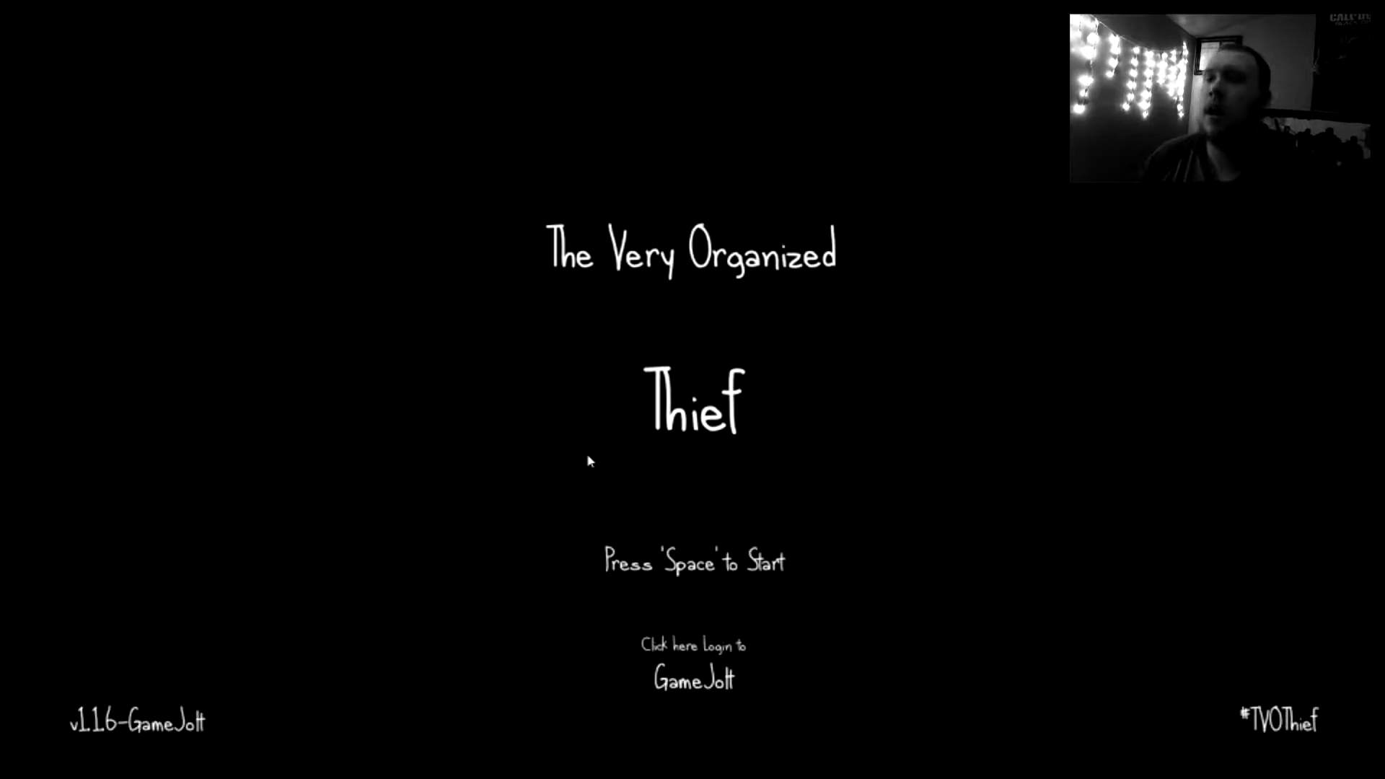
{"action": "key", "text": "space"}
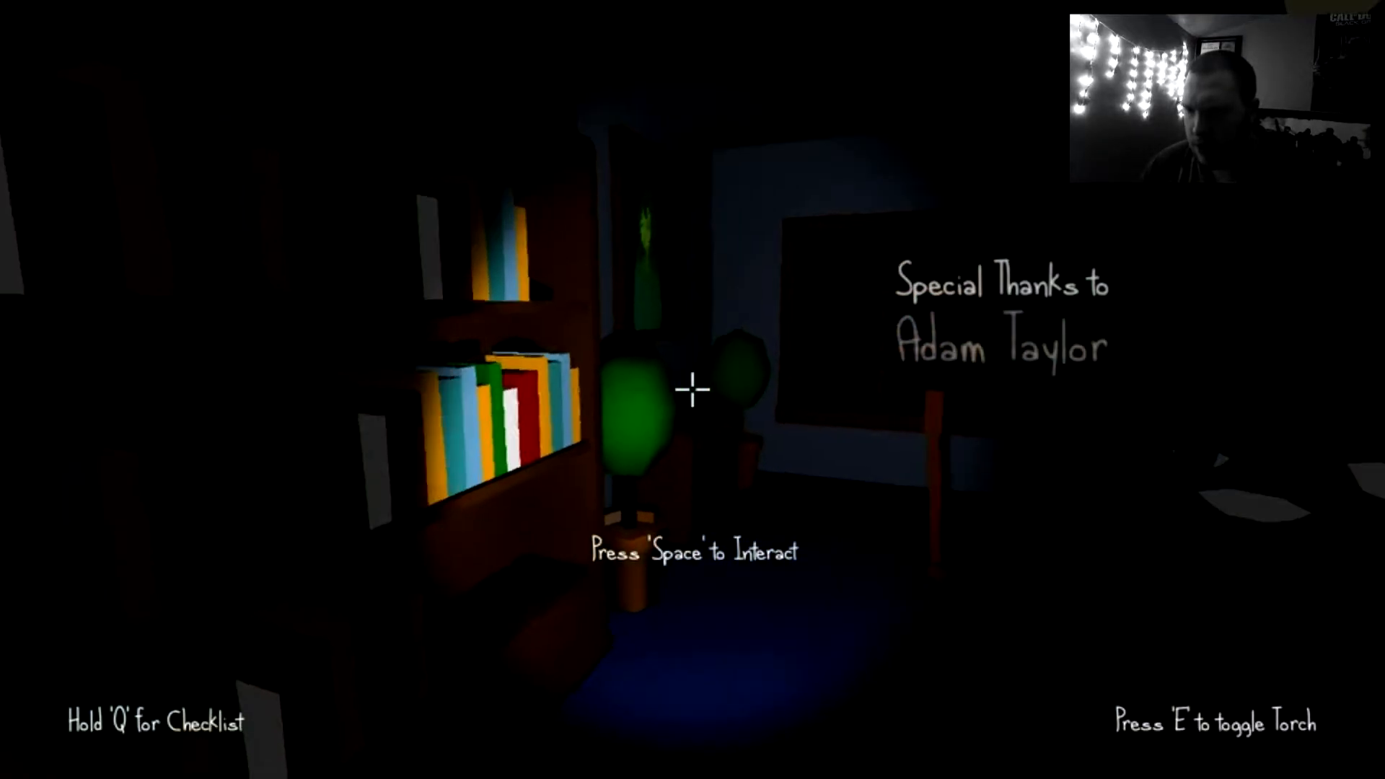
{"action": "key", "text": "q"}
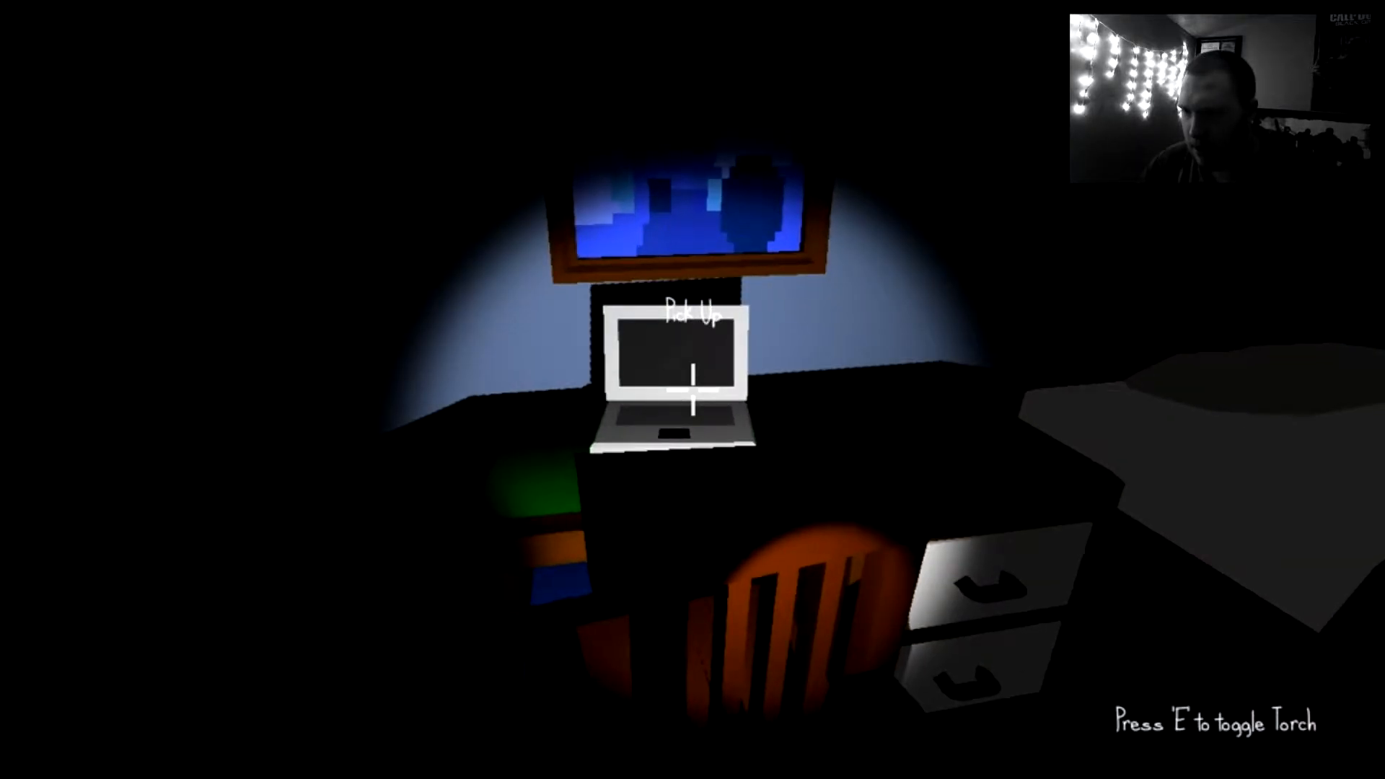
{"action": "left_click", "coordinate": [692, 371]}
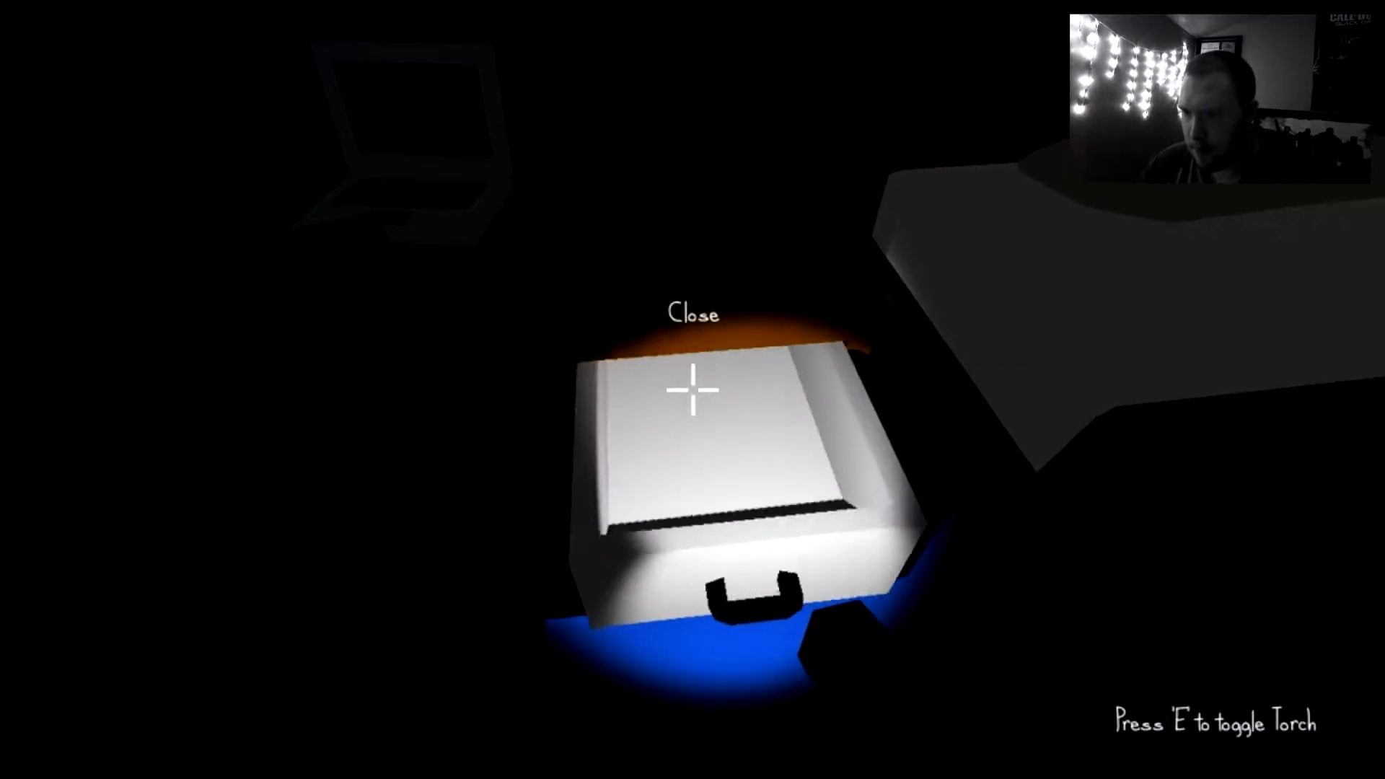
{"action": "left_click", "coordinate": [692, 388]}
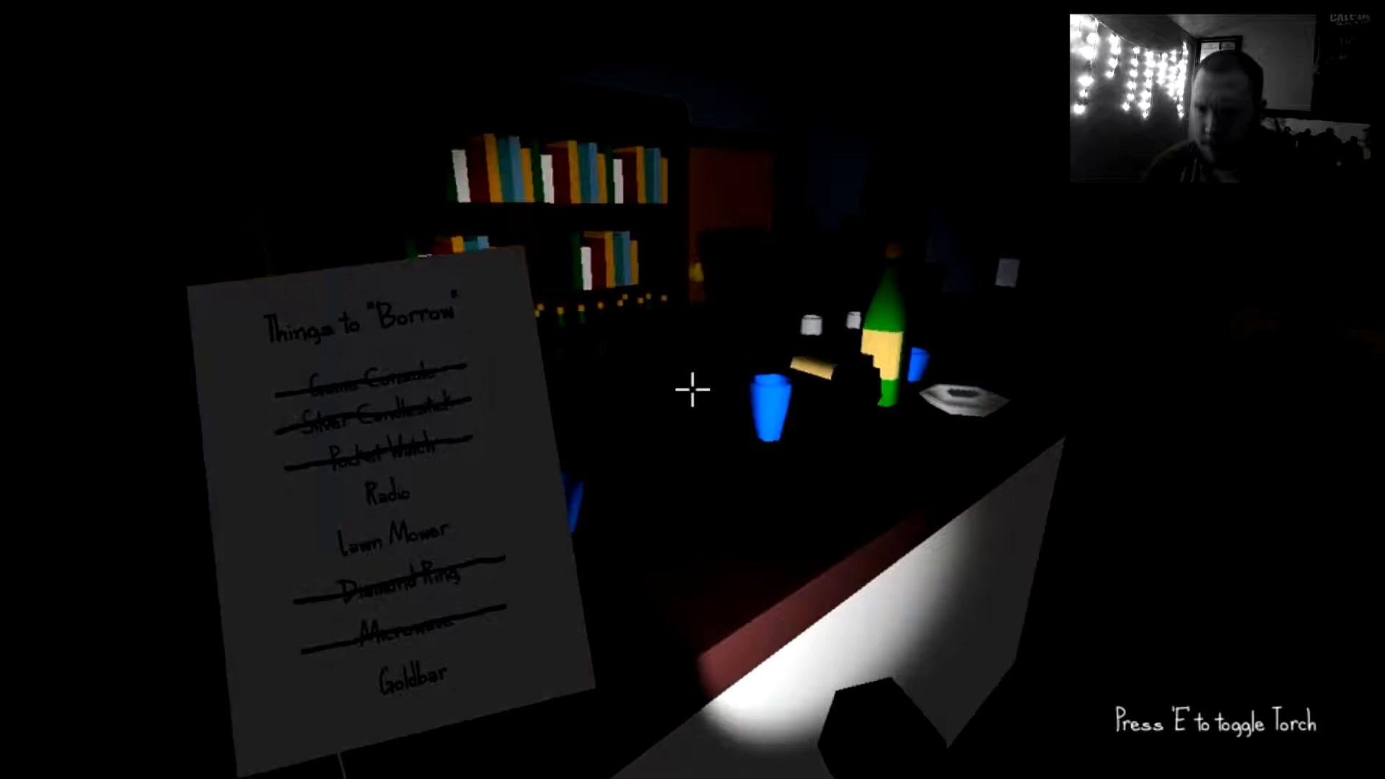
{"action": "mouse_move", "coordinate": [693, 391]}
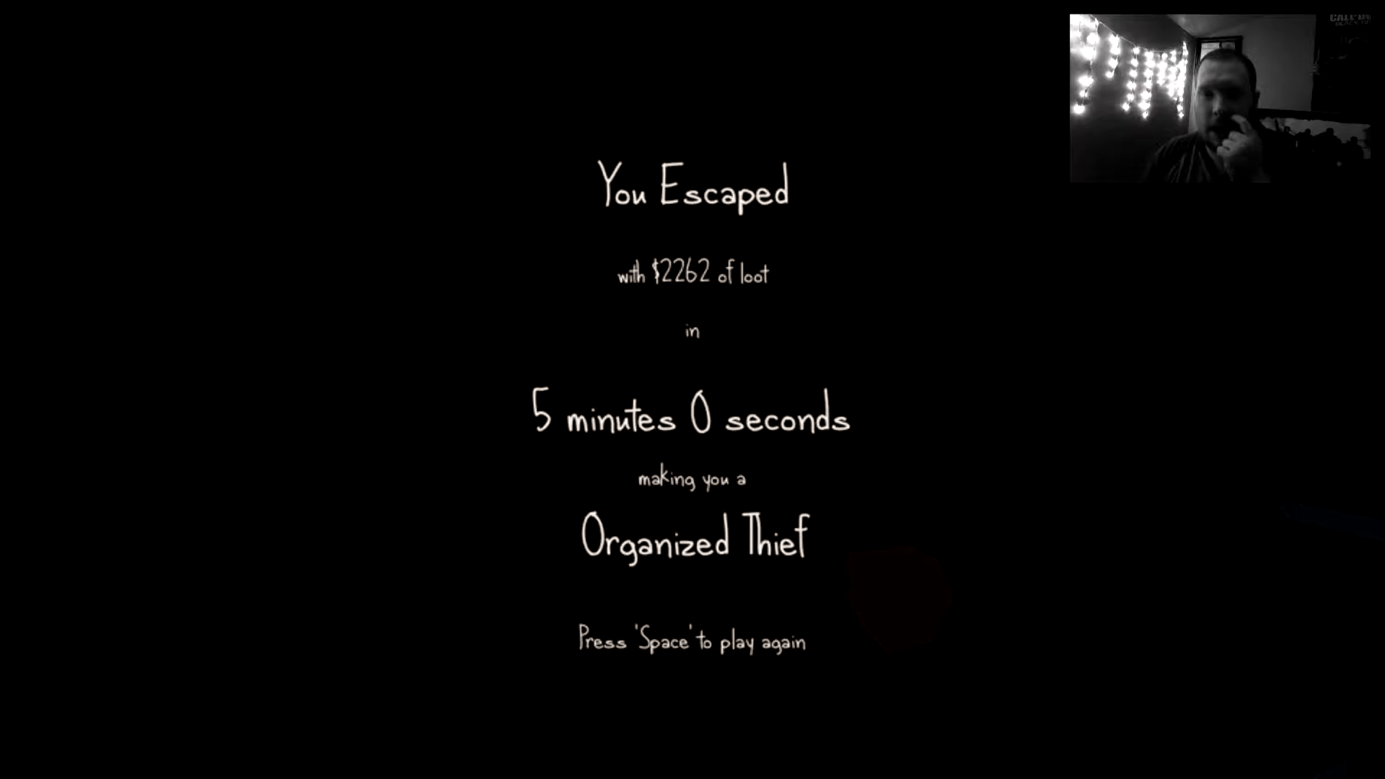
{"action": "key", "text": "space"}
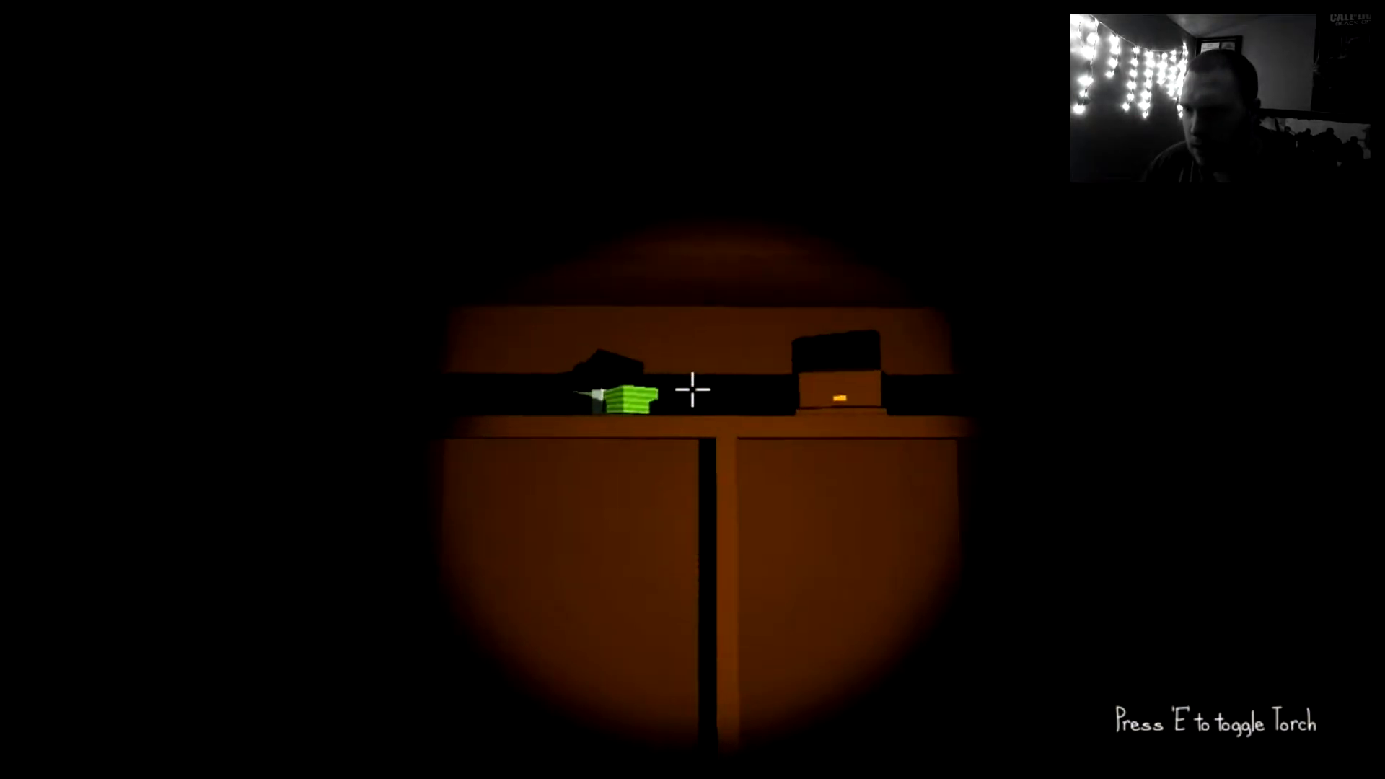
{"action": "mouse_move", "coordinate": [693, 388]}
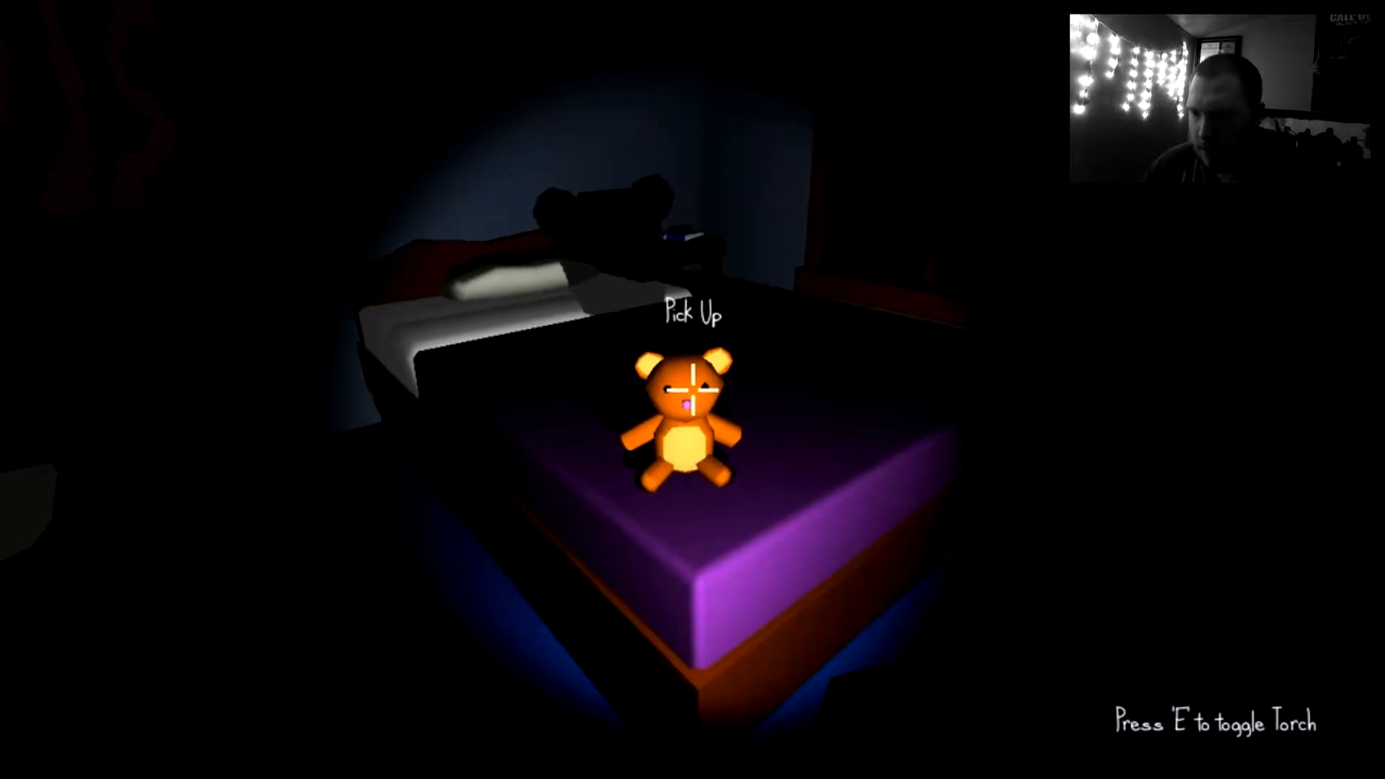
{"action": "left_click", "coordinate": [693, 390]}
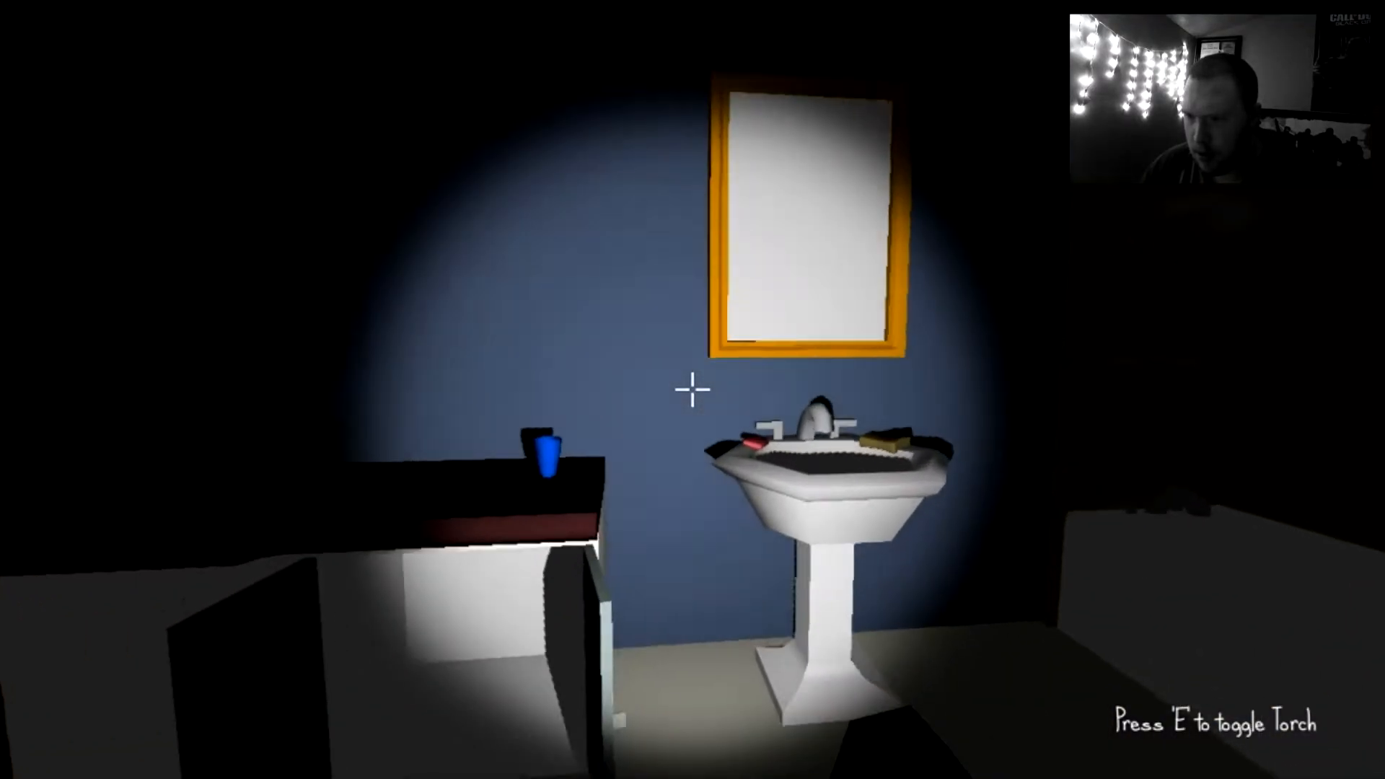
{"action": "mouse_move", "coordinate": [693, 388]}
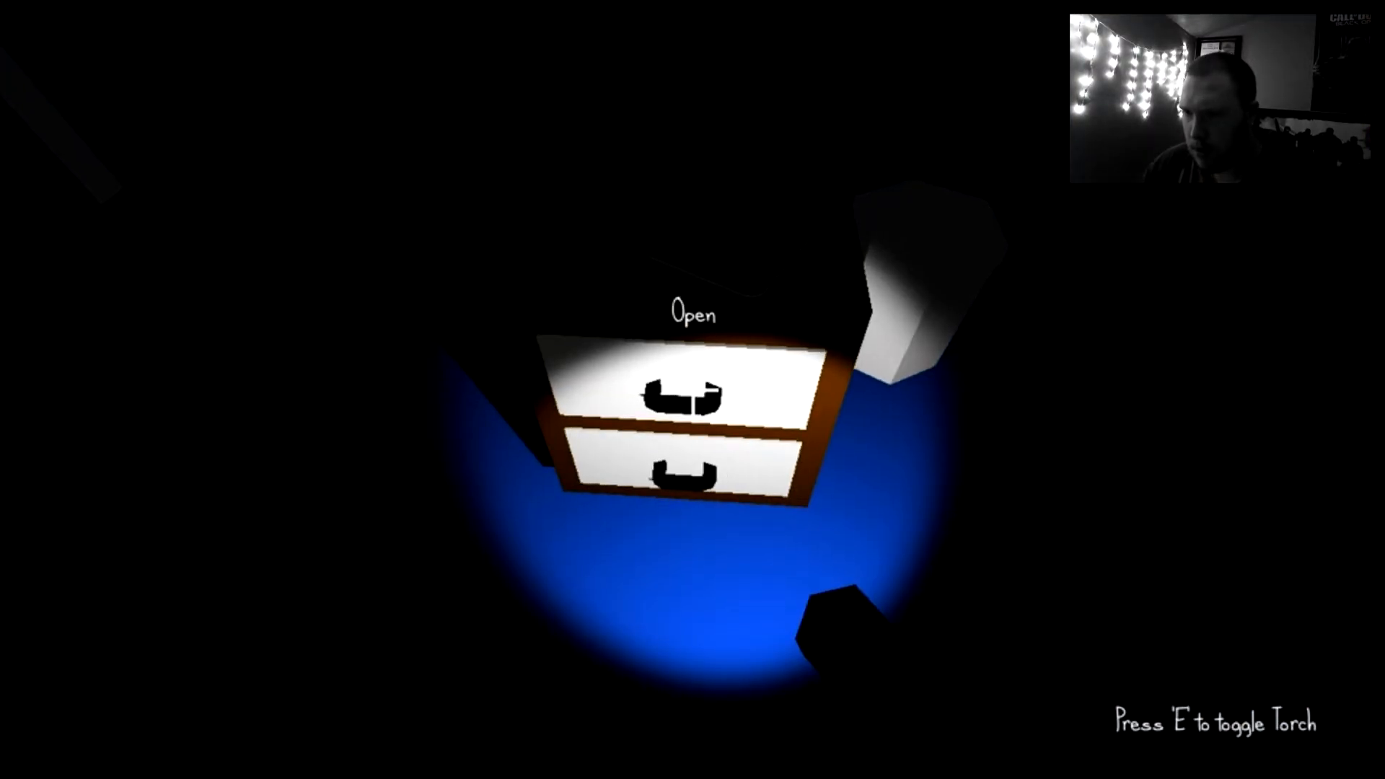
{"action": "left_click", "coordinate": [693, 390]}
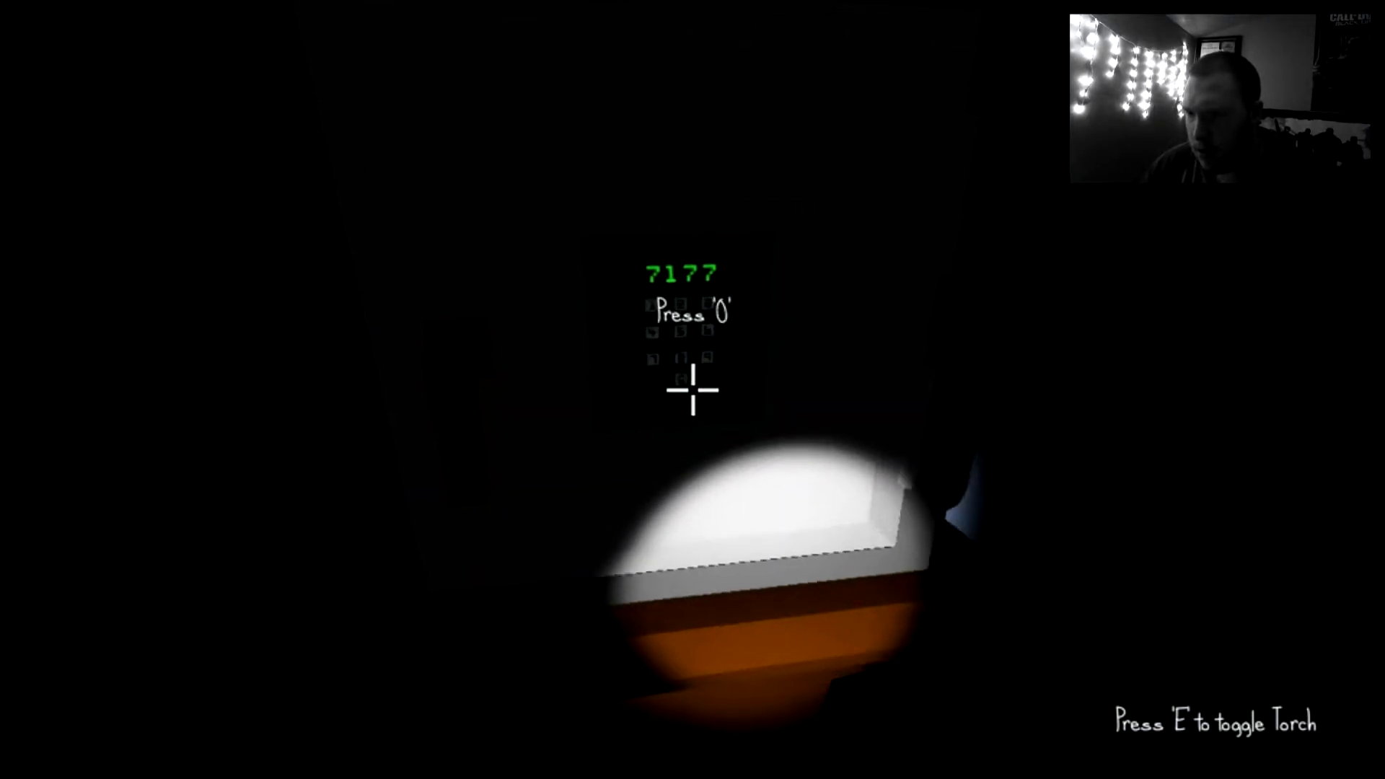
{"action": "key", "text": "o"}
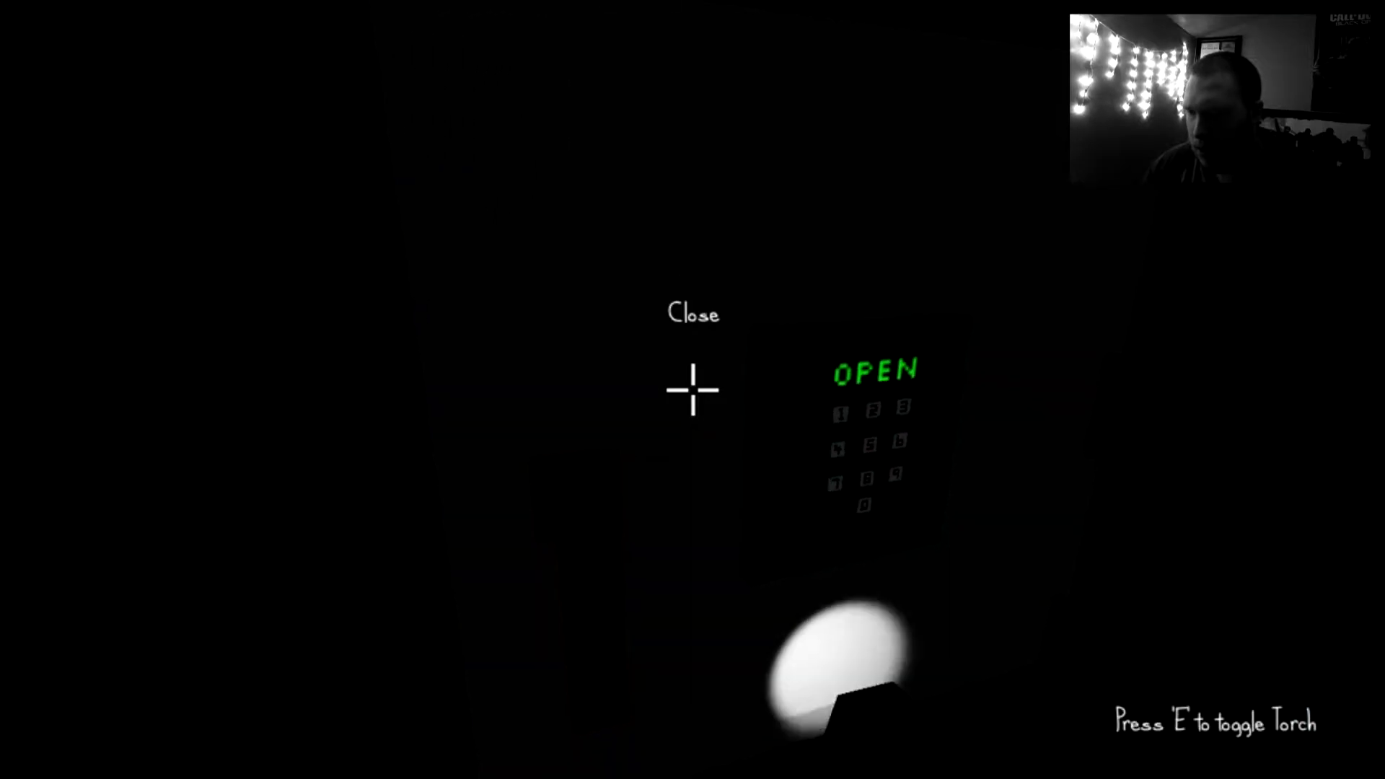